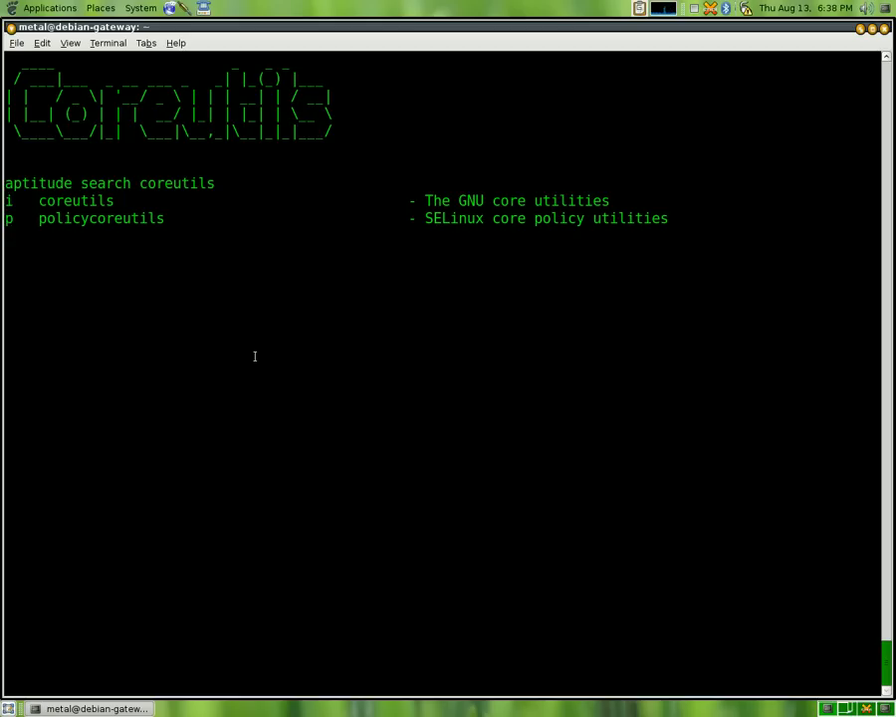
Run 'aptitude install coreutils' to get the dircolors colour tooling.
type("aptitude install coreutils")
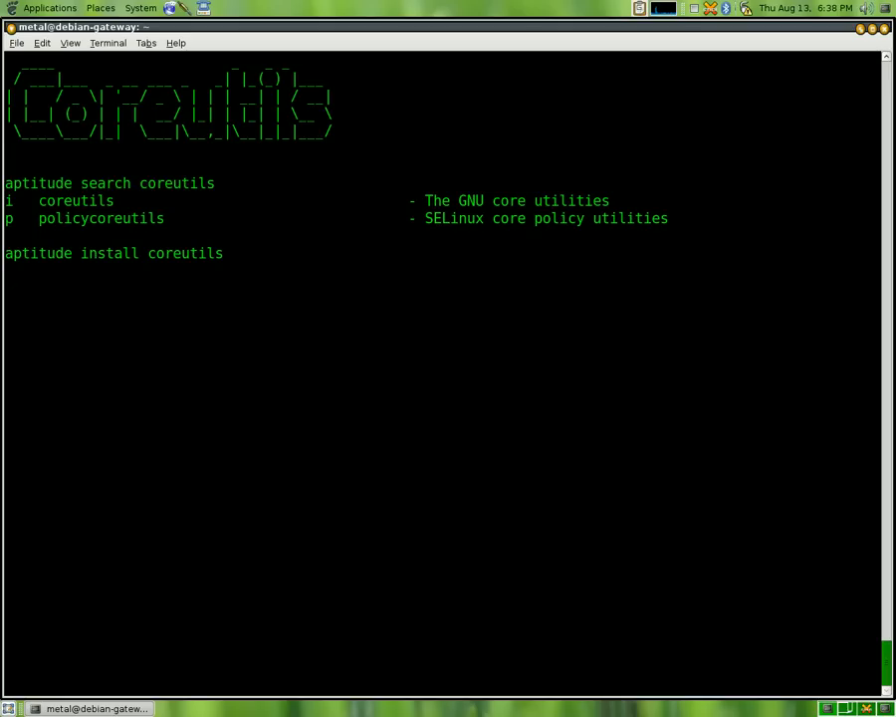
key("Return")
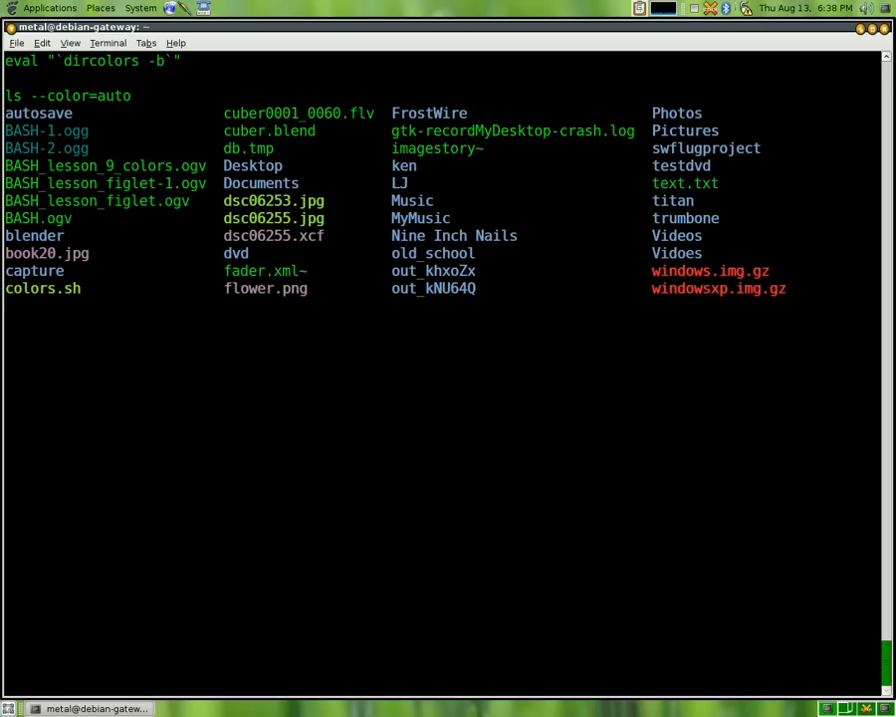
Run the dircolors eval and ls --color=auto commands for a colour listing.
key("Return")
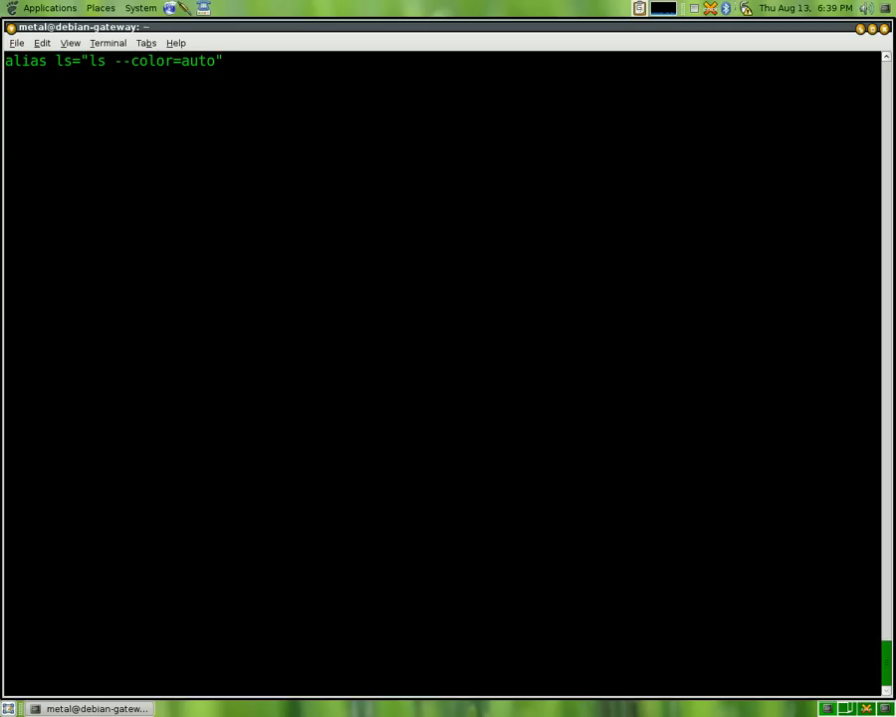
Apply the alias ls="ls --color=auto" and enter a plain ls.
key("Return")
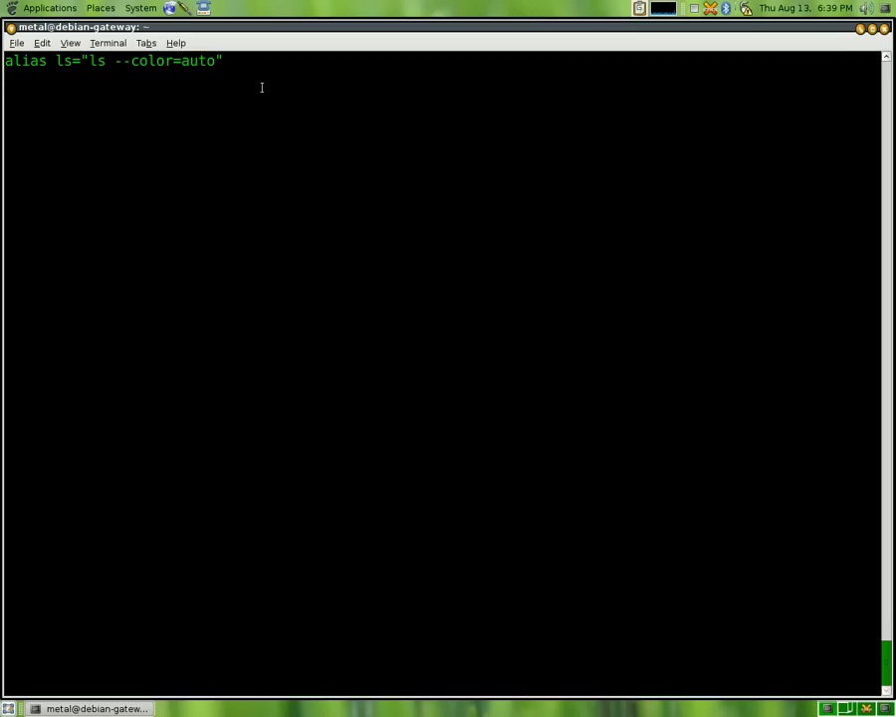
type("ls")
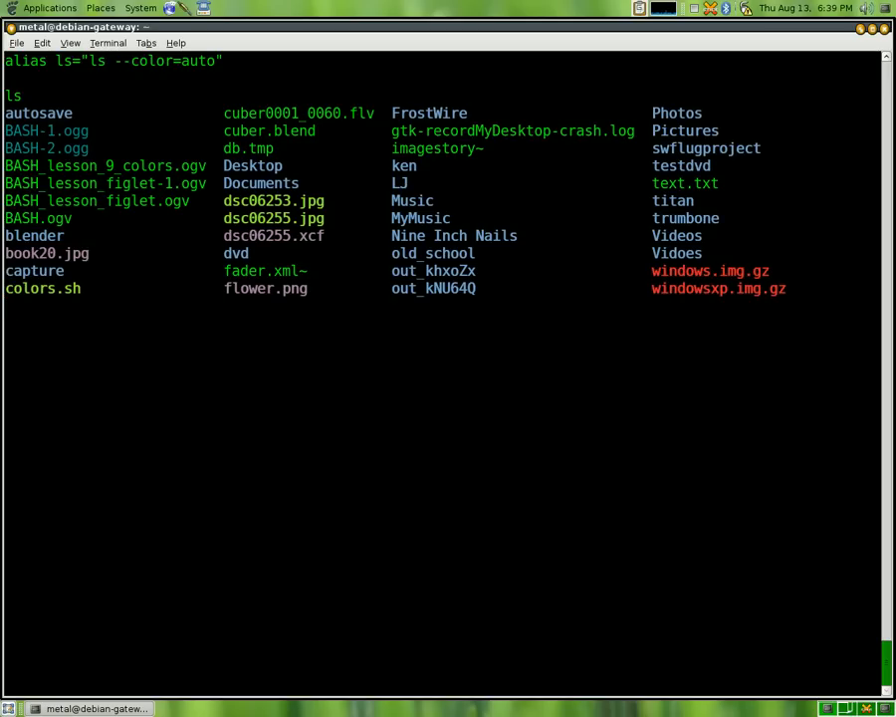
Run the aliased ls, then show the .bashrc dircolors and ls/grep alias block.
key("Return")
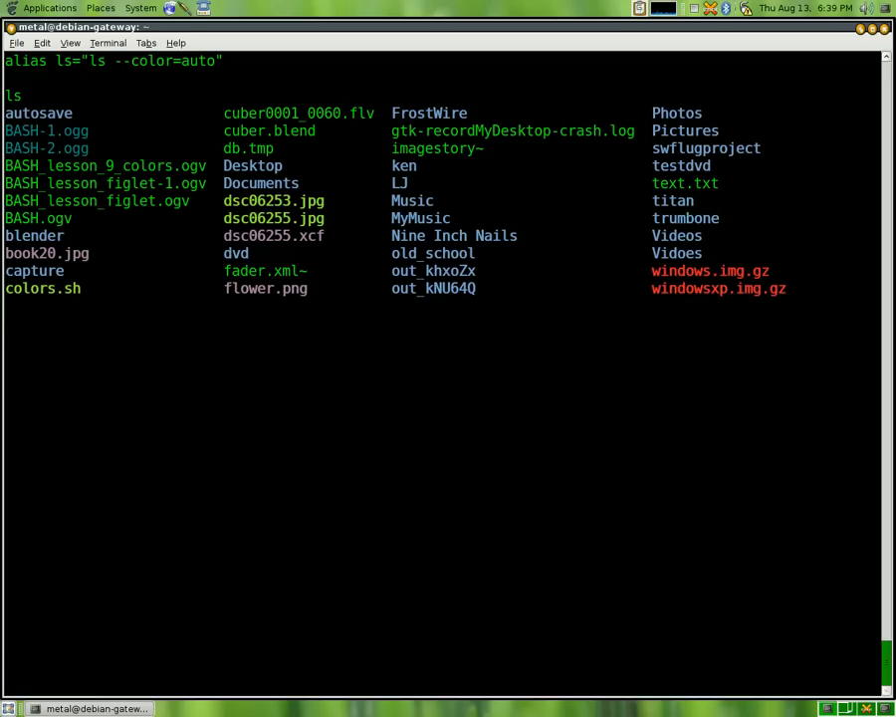
key("Return")
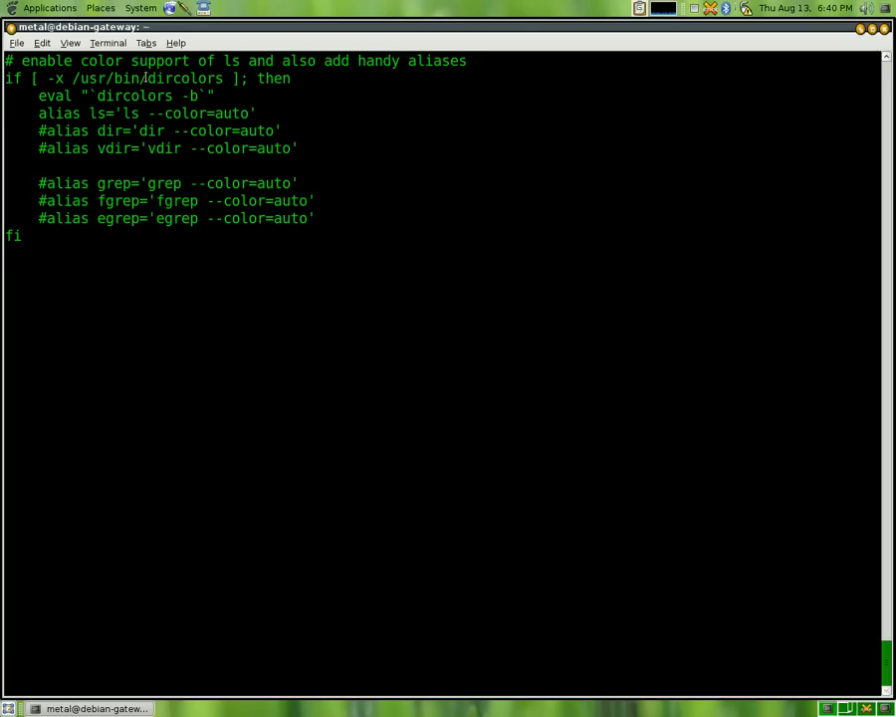
double_click(182, 79)
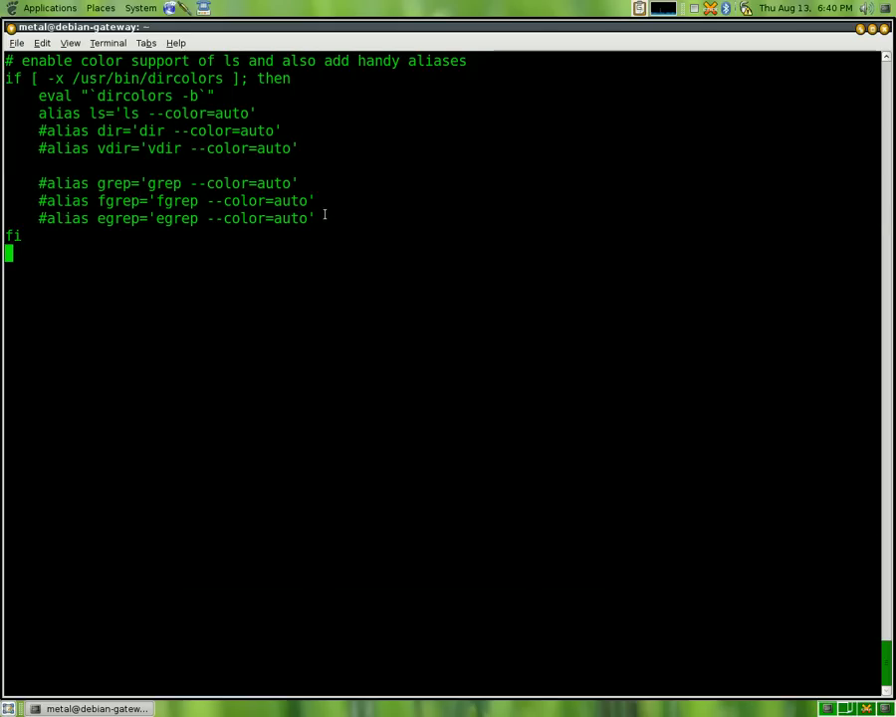
double_click(52, 96)
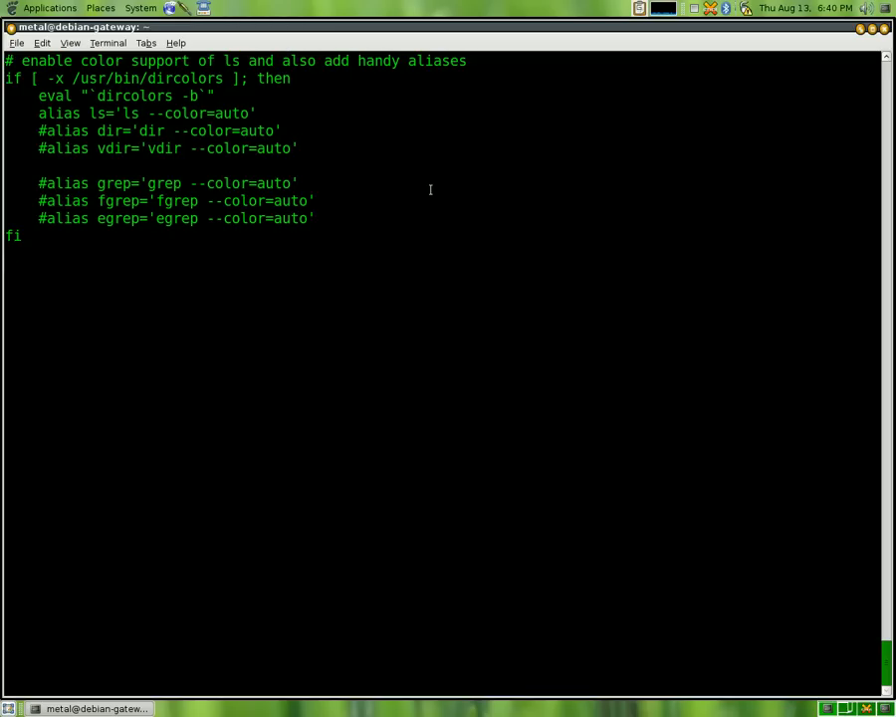
key("Return")
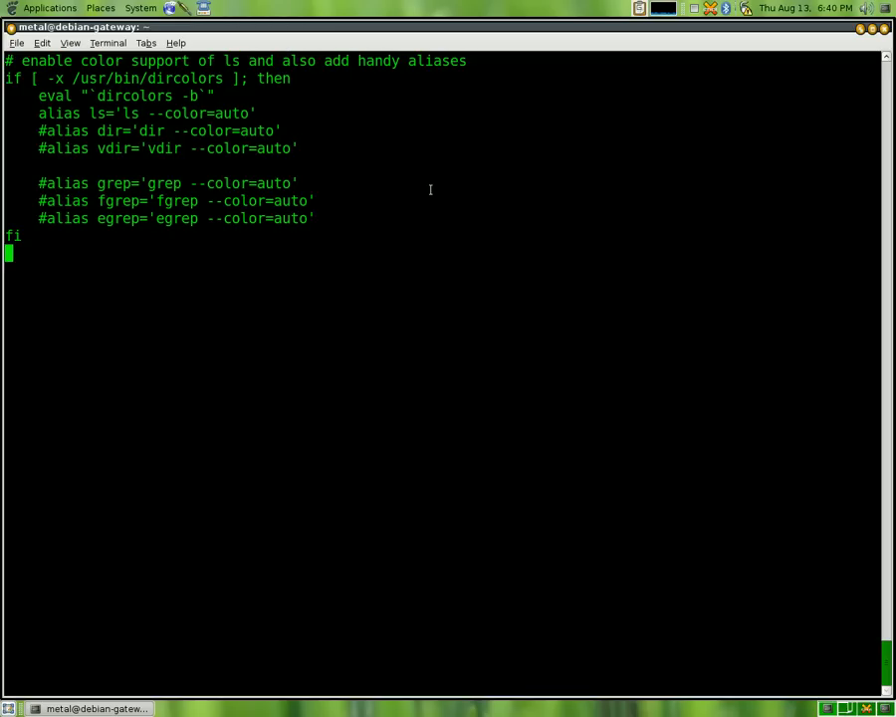